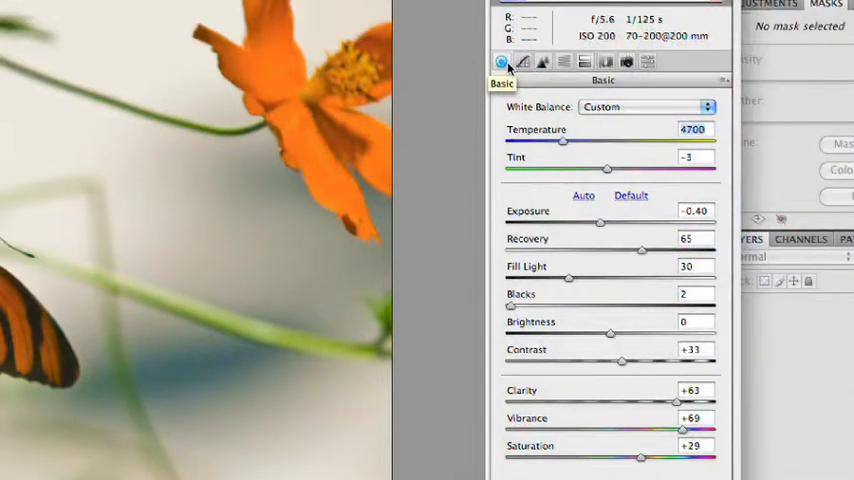
mouse_move(522, 62)
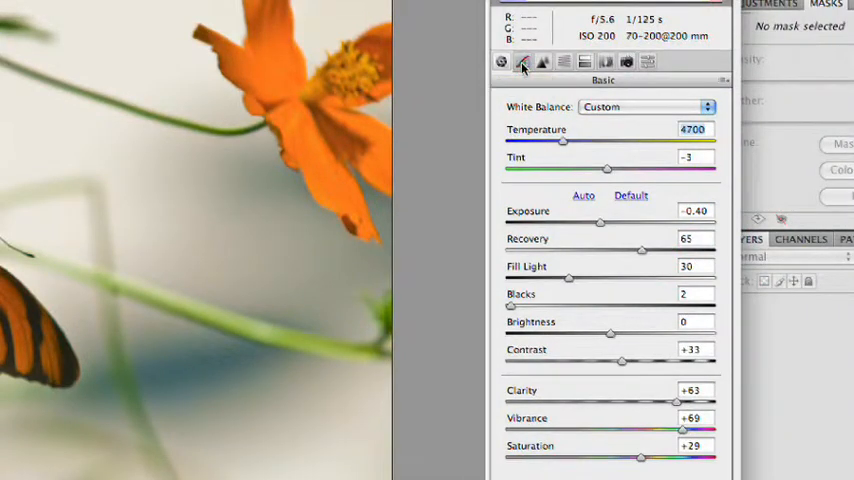
- Switch the Tone Curve to Point mode and add a midtone point giving a slight S-shape
click(522, 62)
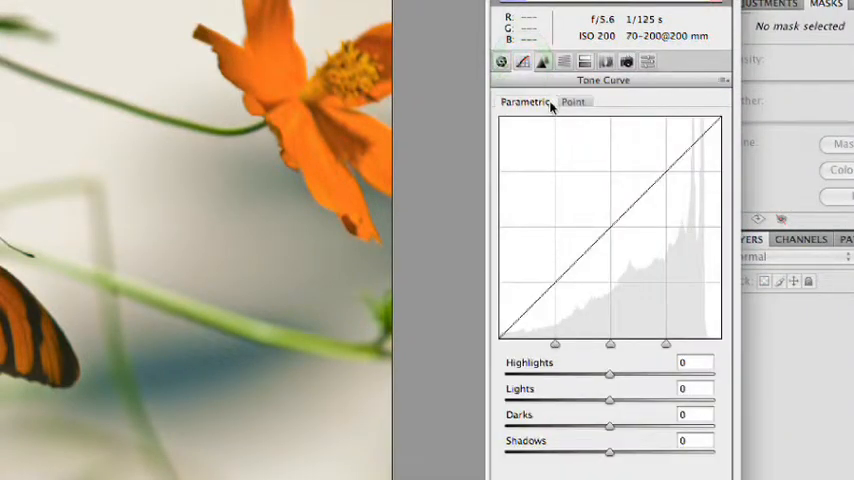
mouse_move(575, 278)
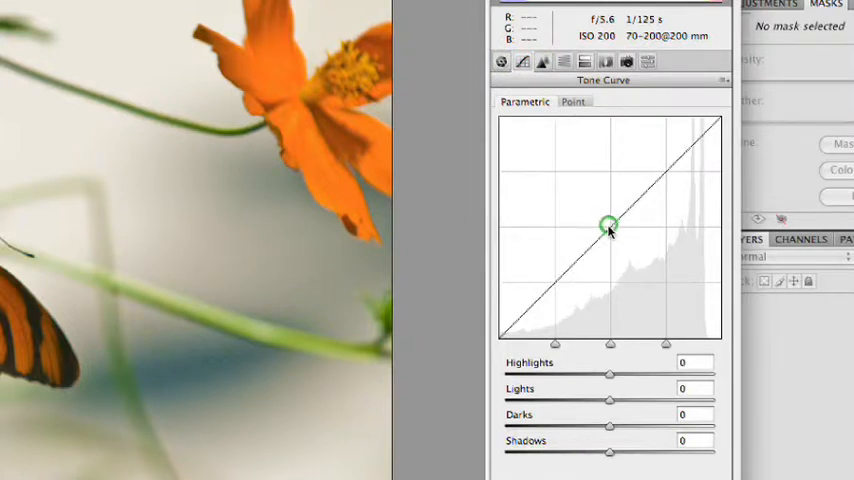
click(573, 101)
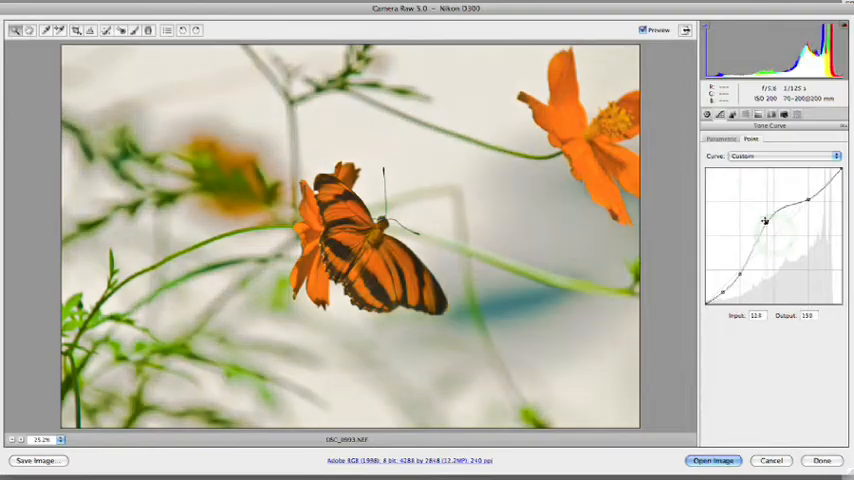
drag(764, 220, 772, 240)
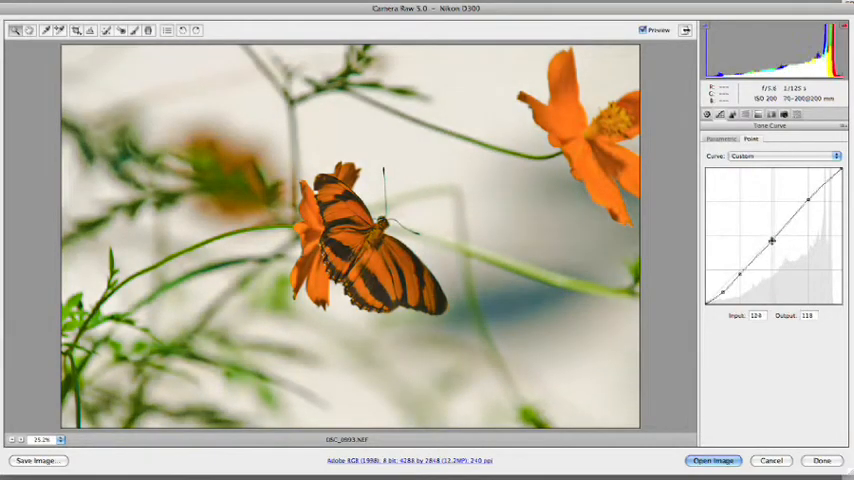
drag(772, 240, 768, 234)
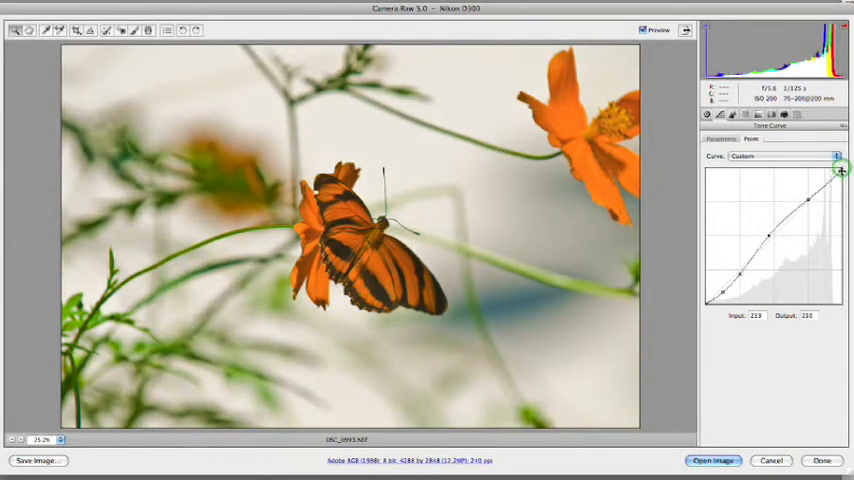
- Adjust the top curve point to brighten the highlight end of the curve
drag(840, 170, 842, 194)
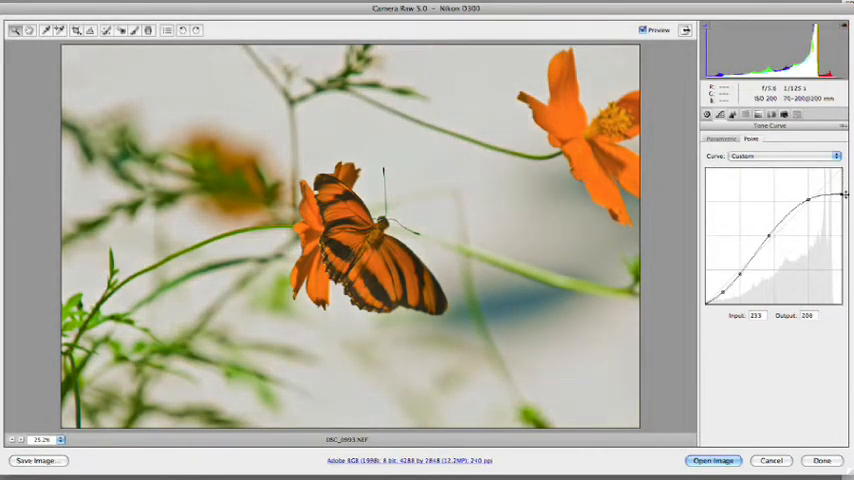
drag(831, 197, 829, 175)
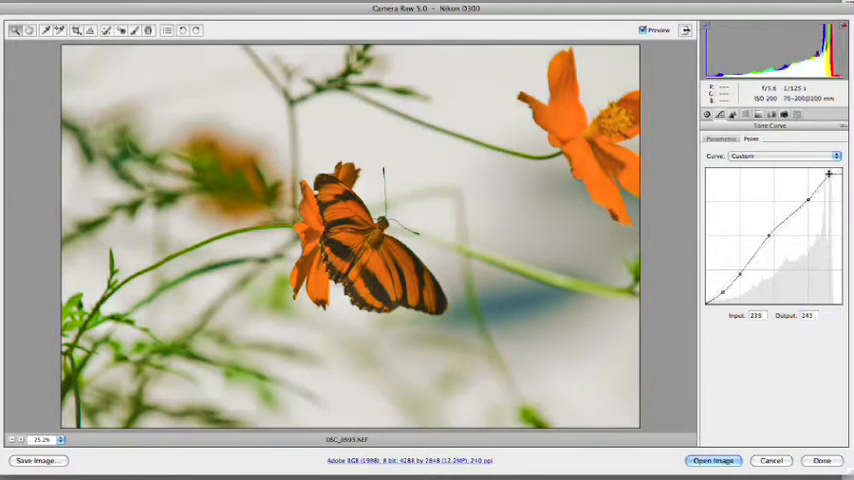
drag(829, 173, 827, 175)
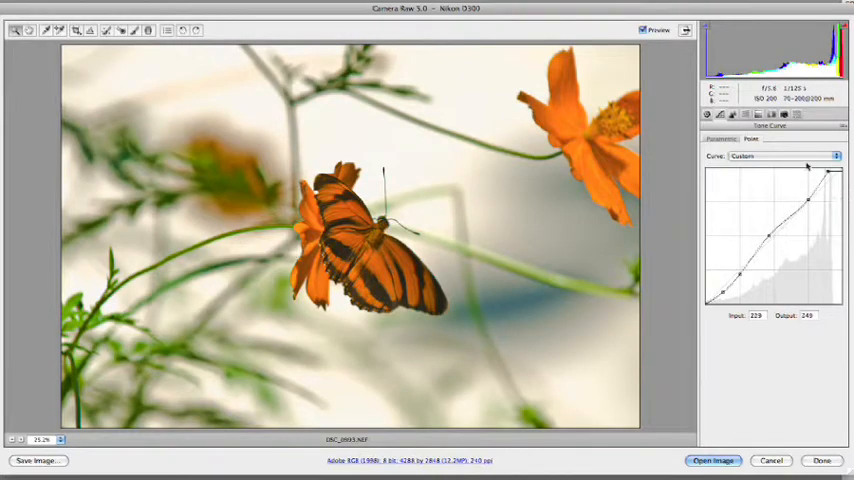
- Apply the Medium Contrast curve preset and push its top point up to output 255
click(810, 156)
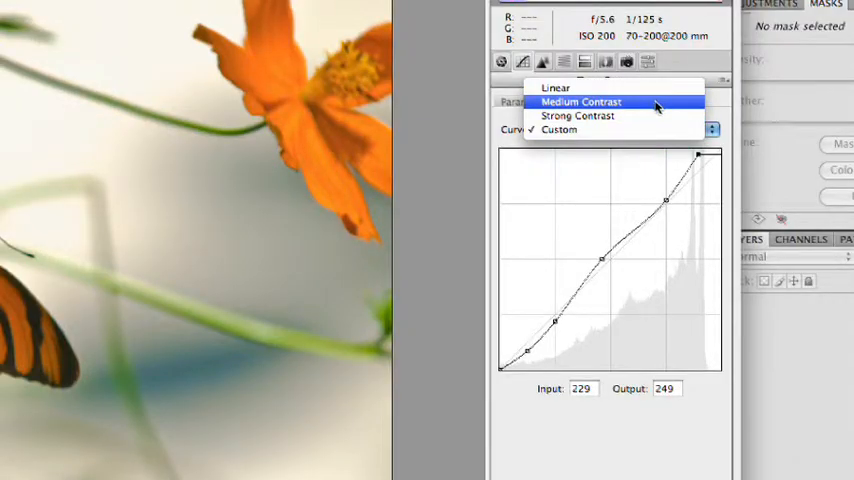
mouse_move(577, 115)
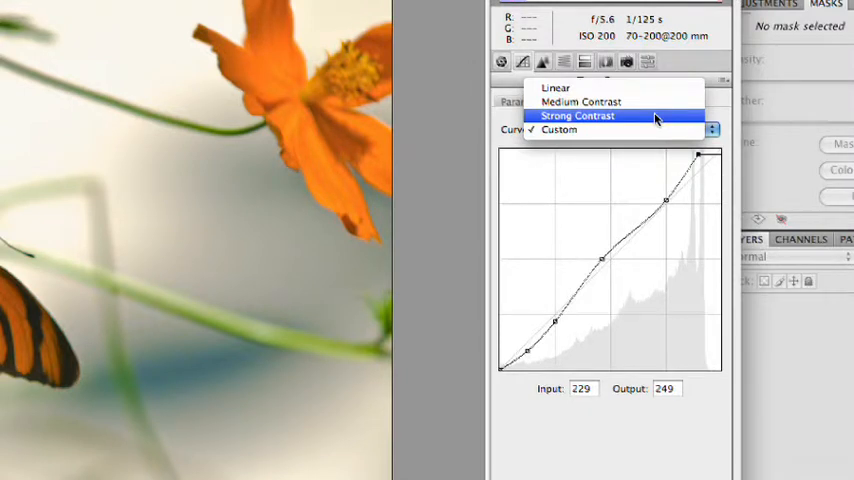
click(577, 115)
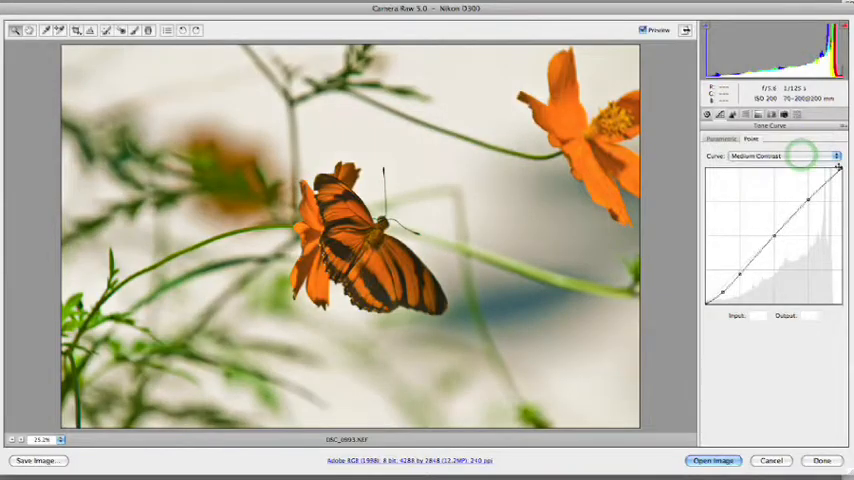
drag(836, 168, 836, 170)
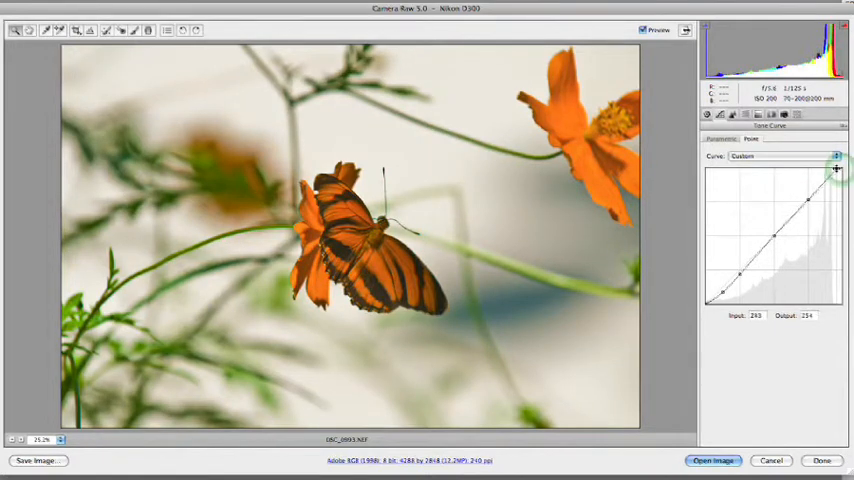
drag(835, 170, 825, 167)
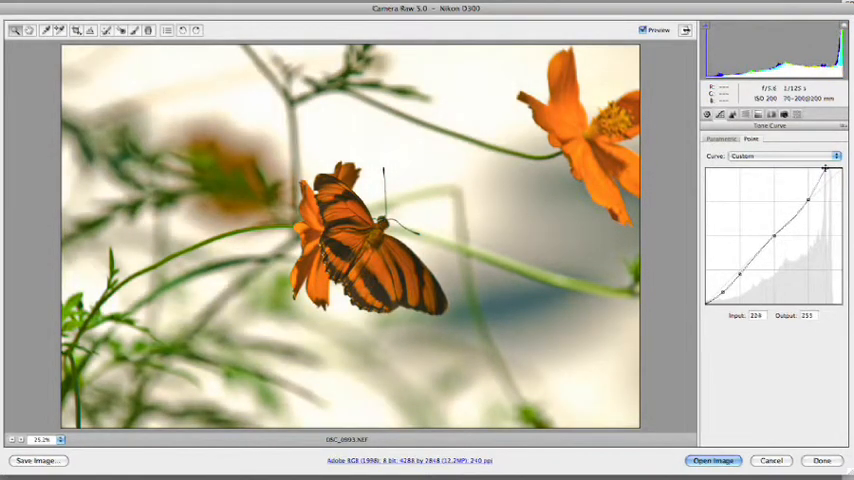
drag(826, 170, 834, 170)
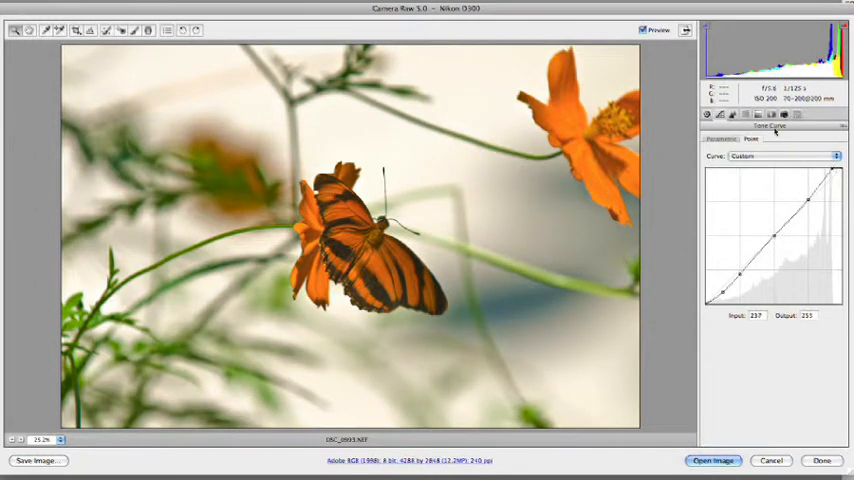
- In Detail, set Sharpening Amount 56, Radius 1.2 and Masking 18 at 100% zoom
click(732, 114)
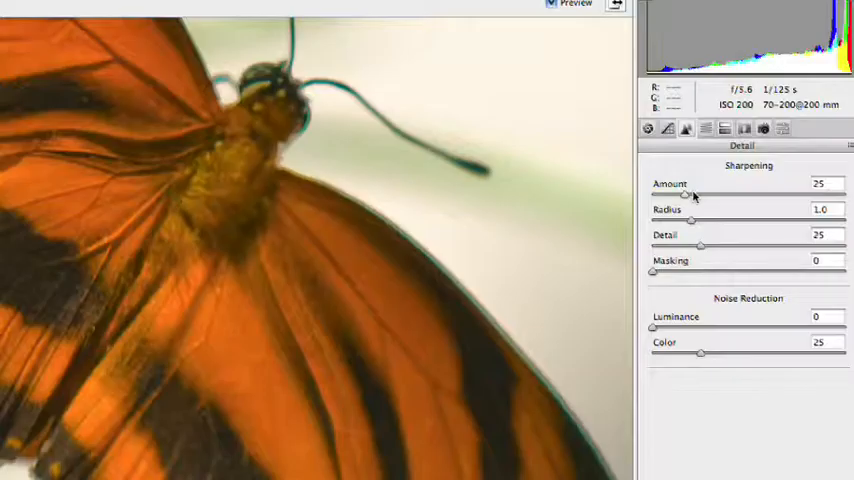
drag(690, 195, 765, 195)
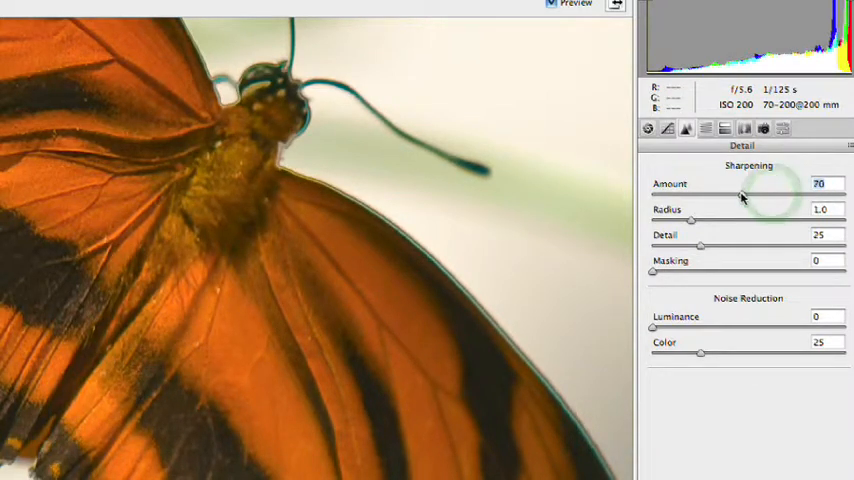
drag(741, 195, 723, 195)
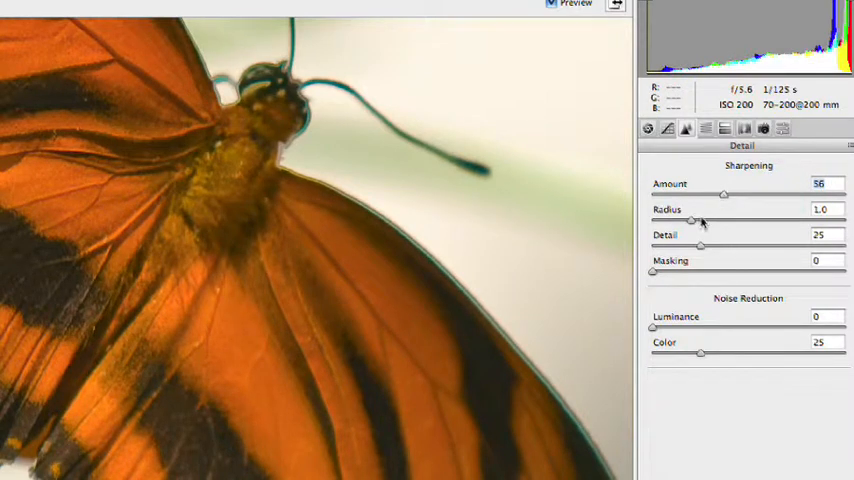
drag(700, 246, 708, 246)
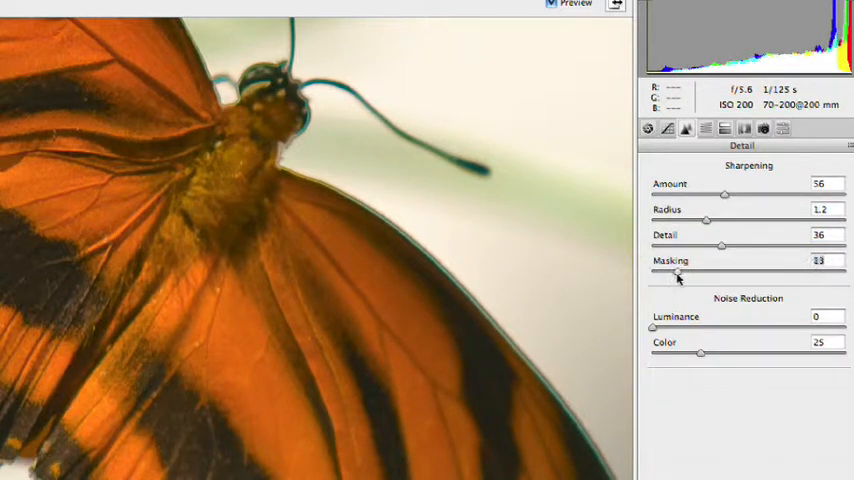
drag(677, 274, 685, 274)
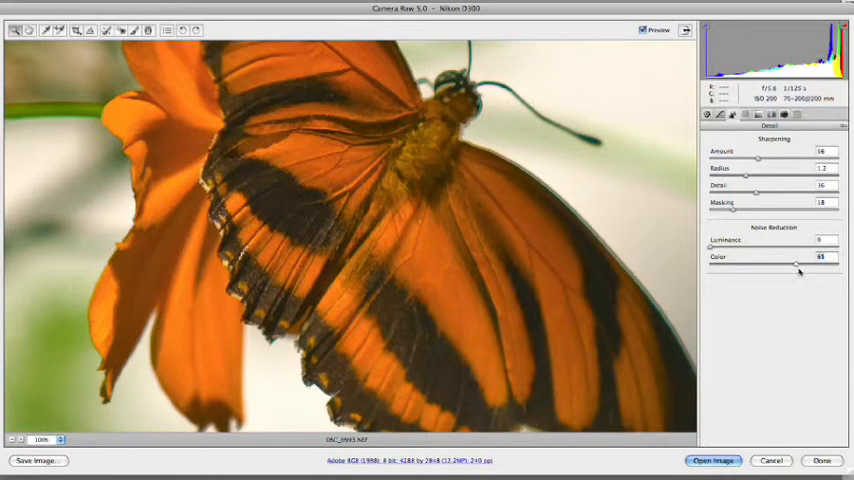
- Set Noise Reduction Color to 78 after comparing low and high values, Luminance at 40
drag(798, 267, 708, 267)
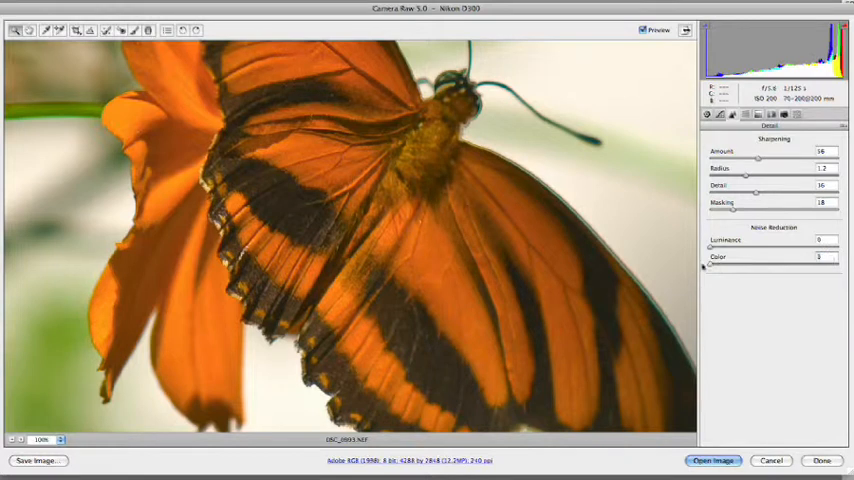
drag(710, 262, 810, 262)
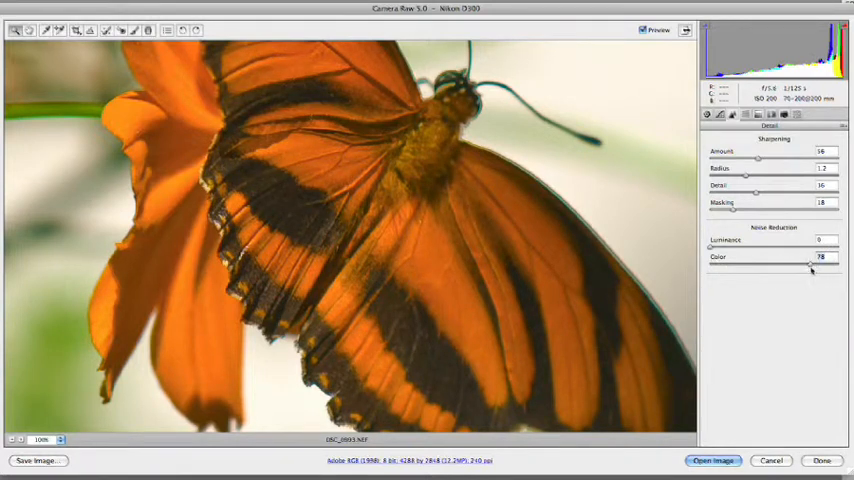
drag(710, 247, 752, 247)
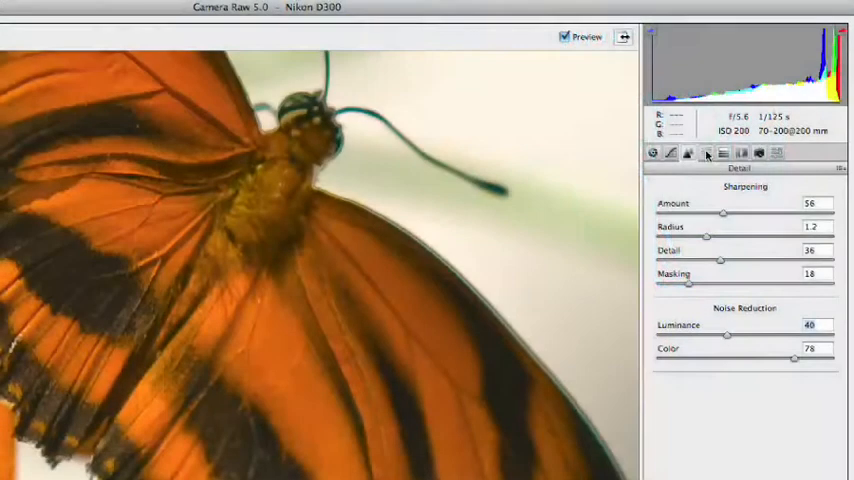
- In Split Toning, give the highlights a light red tint at saturation 11
click(722, 153)
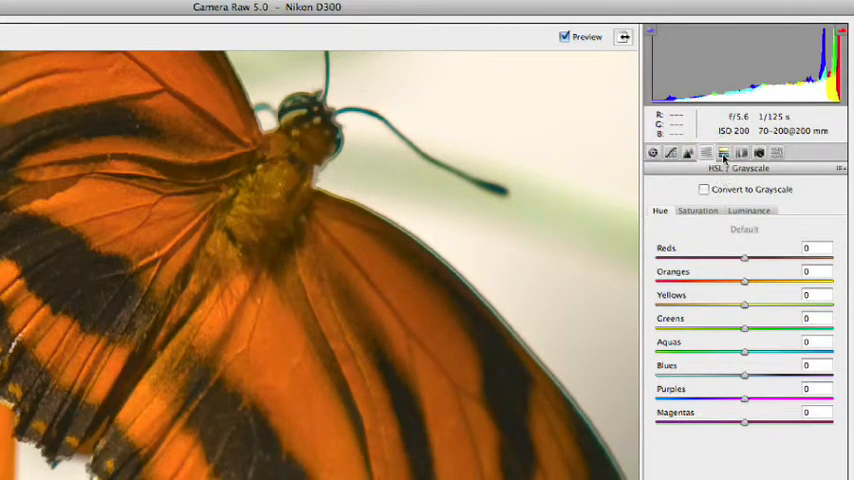
click(723, 152)
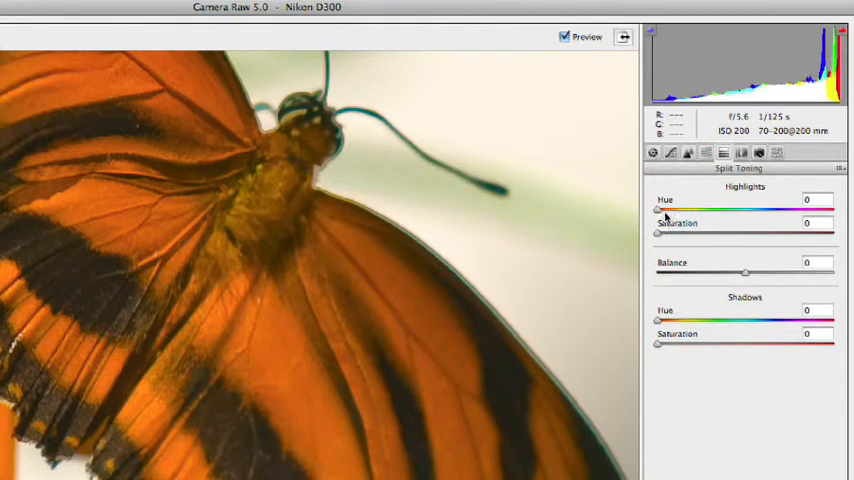
drag(658, 234, 688, 234)
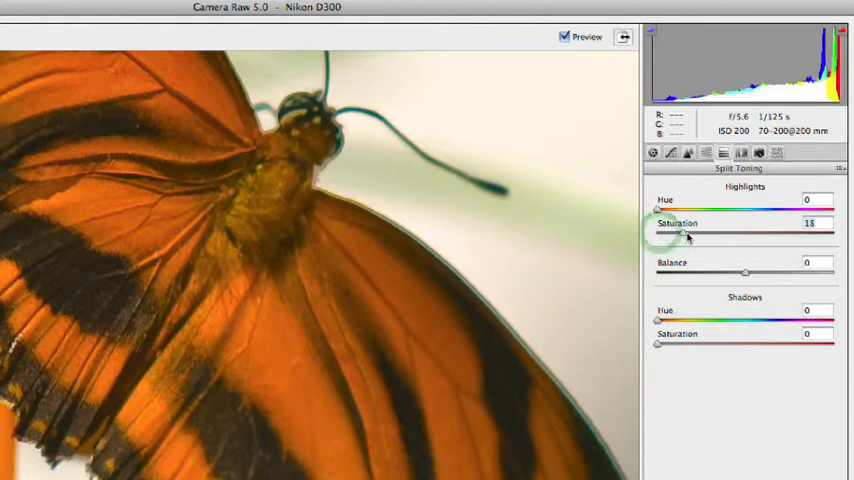
drag(680, 237, 712, 237)
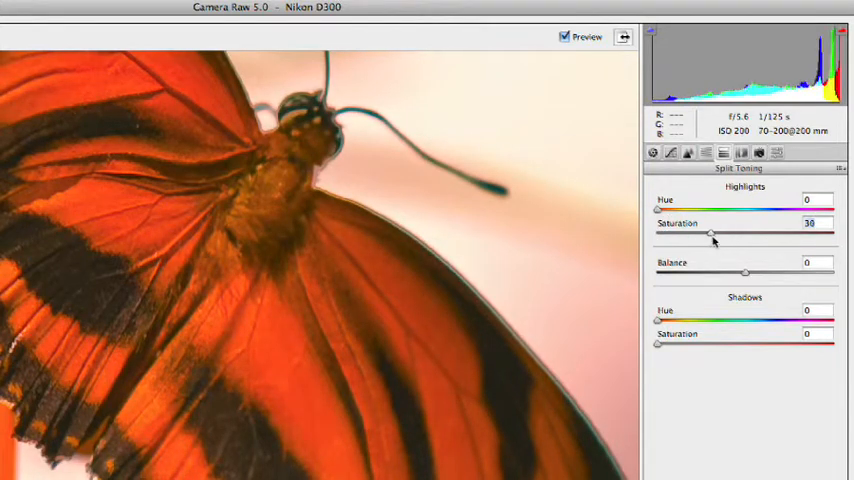
drag(711, 237, 680, 237)
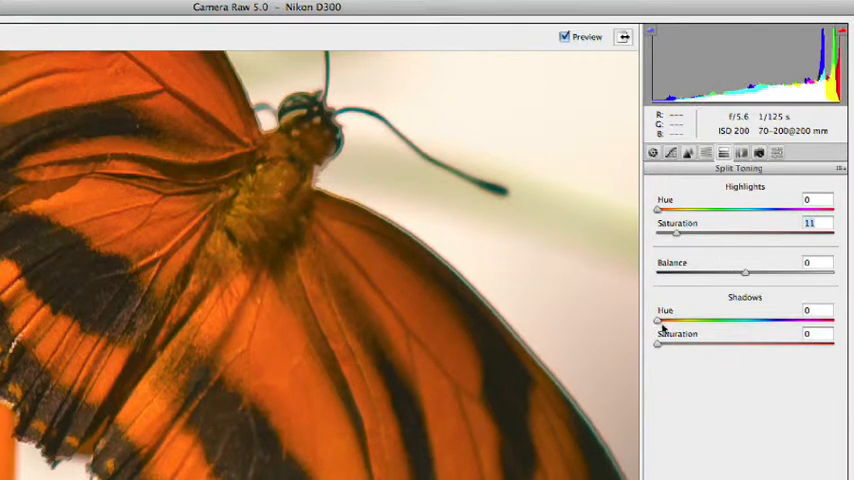
- Tint the shadows a faint orange-yellow, hue about 35 with low saturation
drag(659, 320, 678, 320)
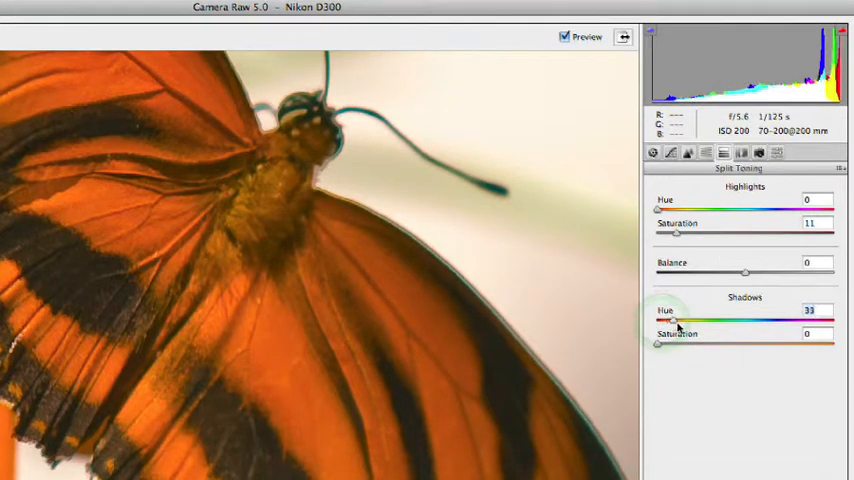
drag(668, 320, 688, 320)
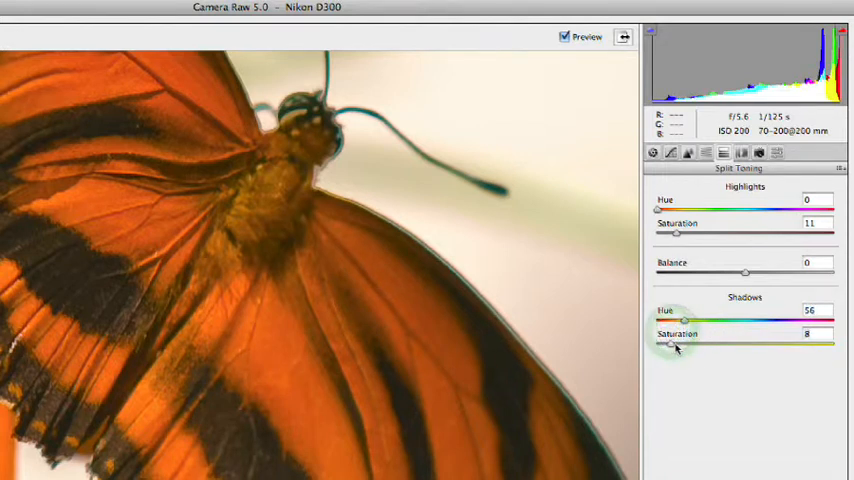
drag(700, 323, 670, 323)
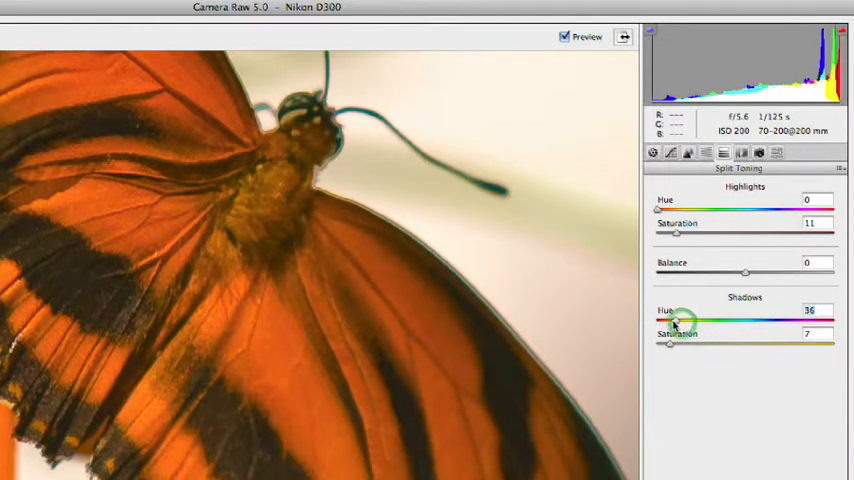
drag(671, 343, 665, 343)
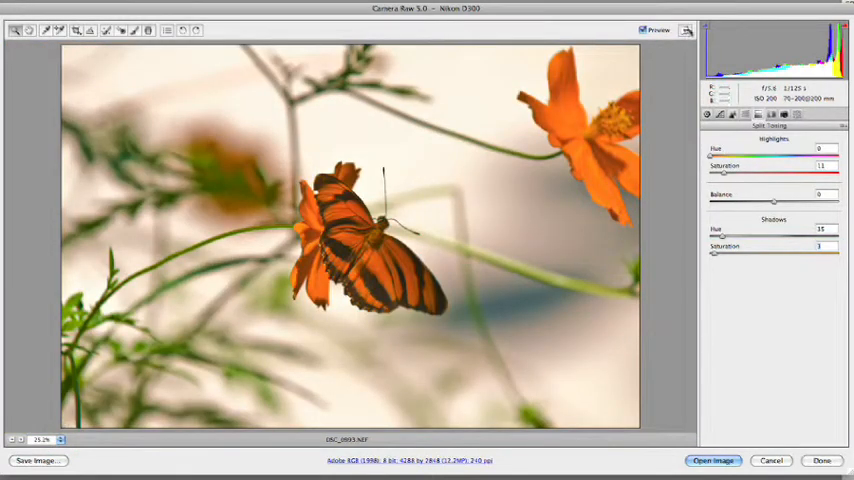
- Toggle Preview off and on to compare, review the point curve, then move to Lens Corrections
click(643, 29)
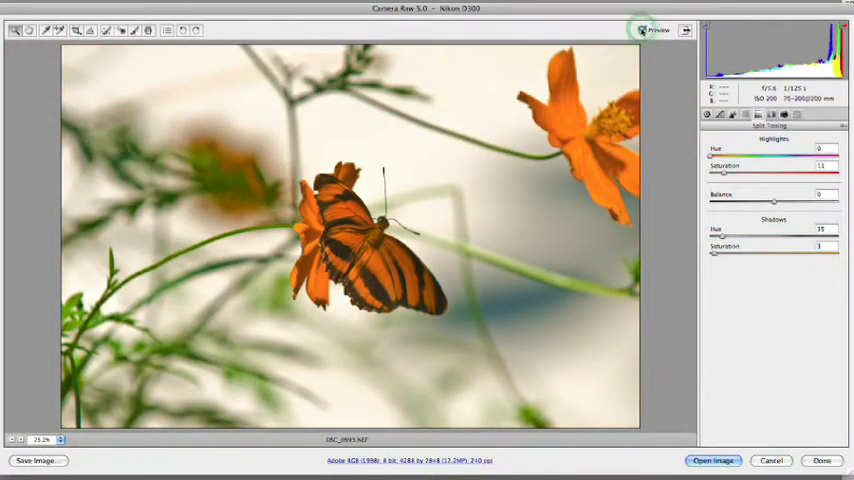
click(641, 30)
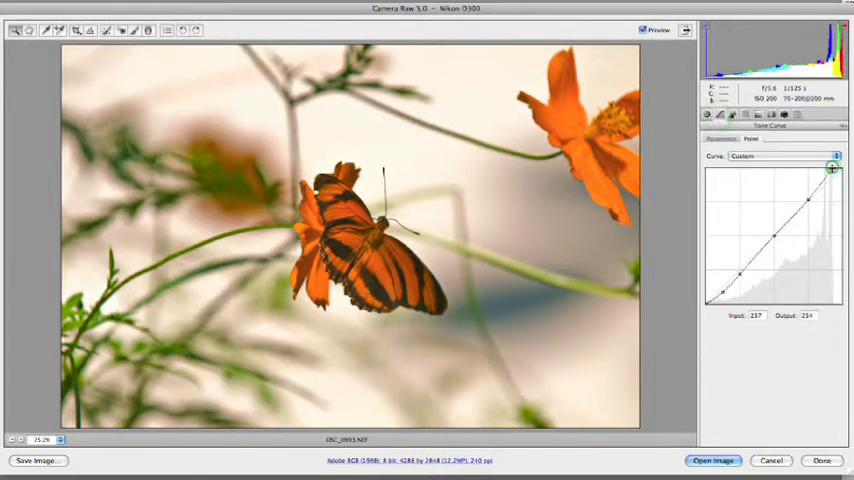
drag(832, 167, 838, 170)
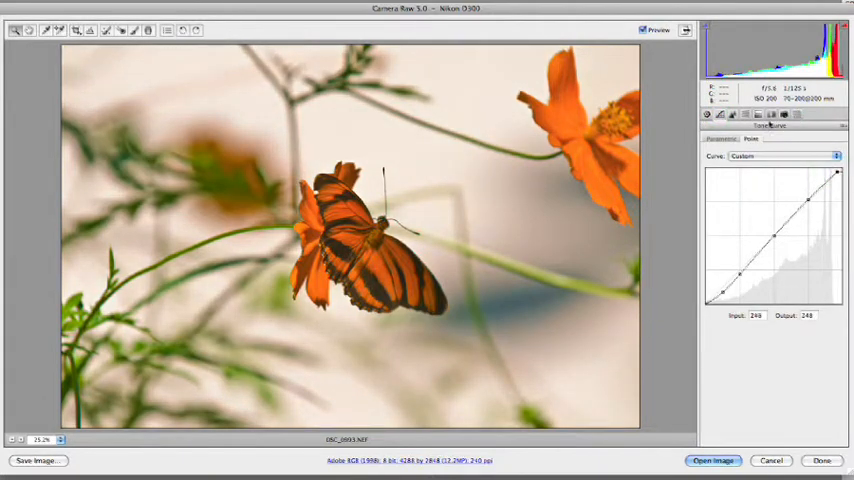
click(762, 114)
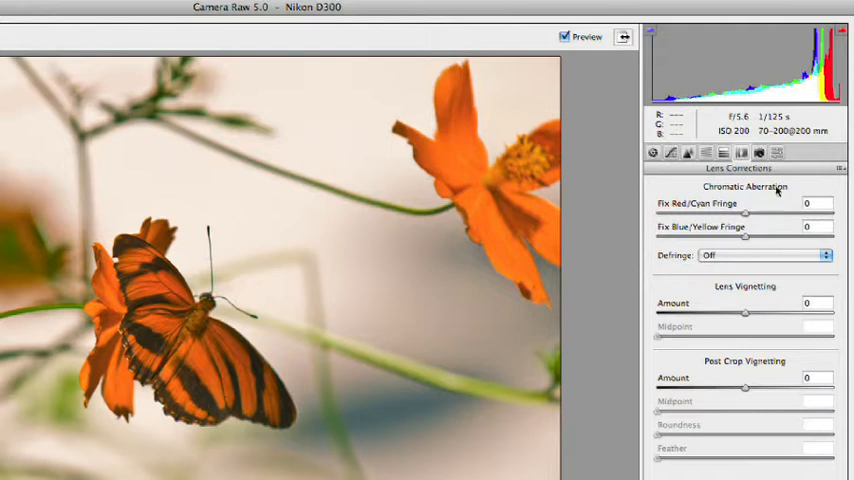
- Review the Camera Calibration settings with the ACR 4.4 profile
click(759, 152)
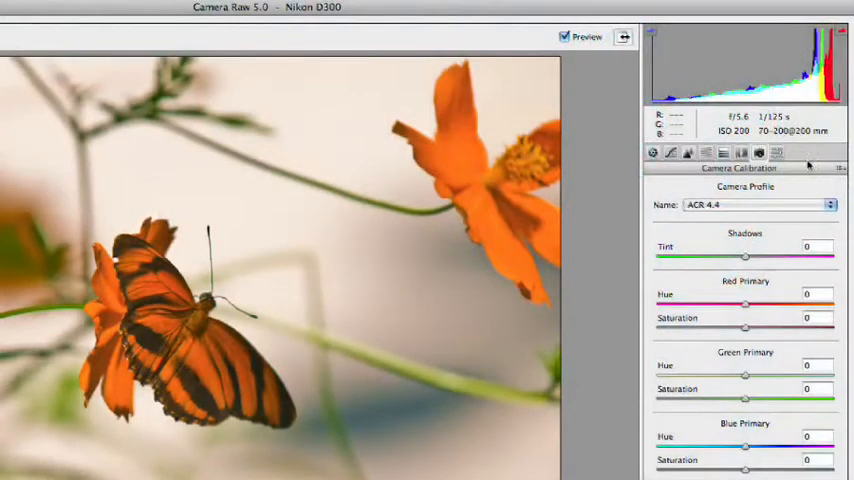
click(776, 152)
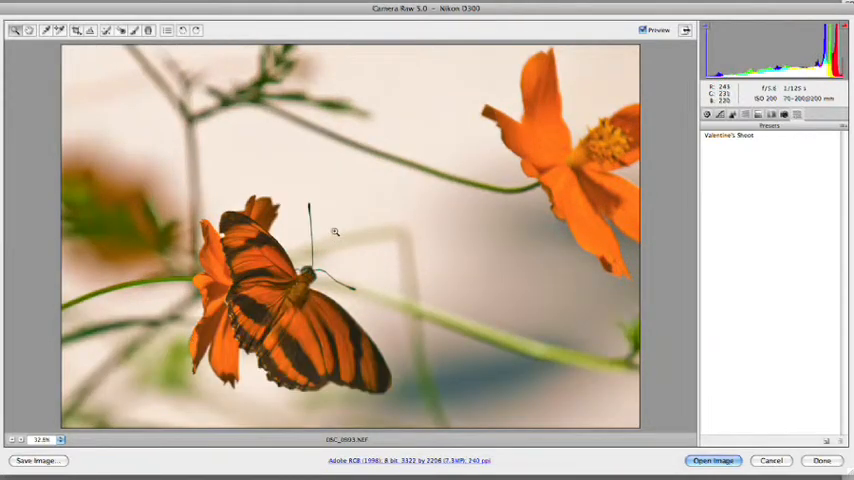
- Show the Lens Corrections settings for the cropped butterfly photo
click(774, 114)
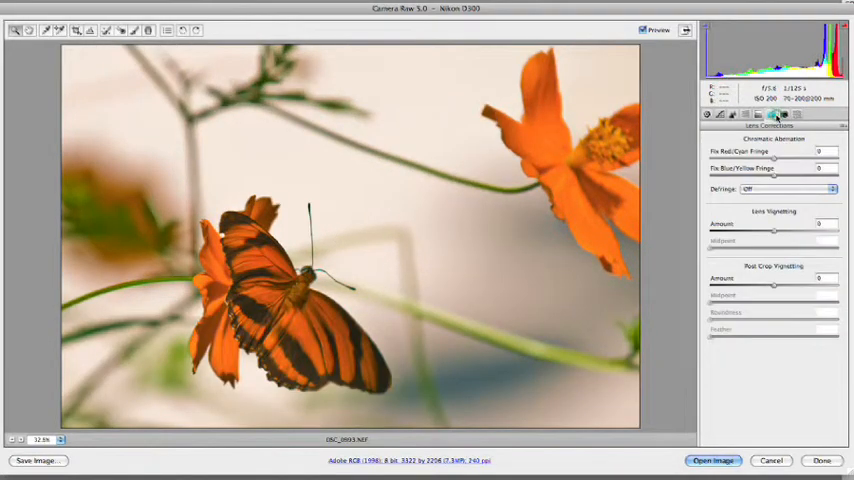
- Set Post Crop Vignetting Amount to -27 and Roundness to +37 to darken the edges
click(784, 114)
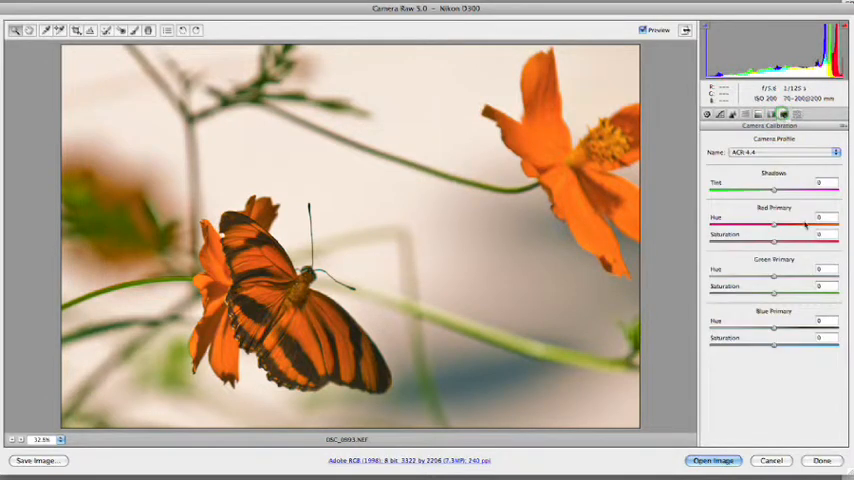
click(758, 114)
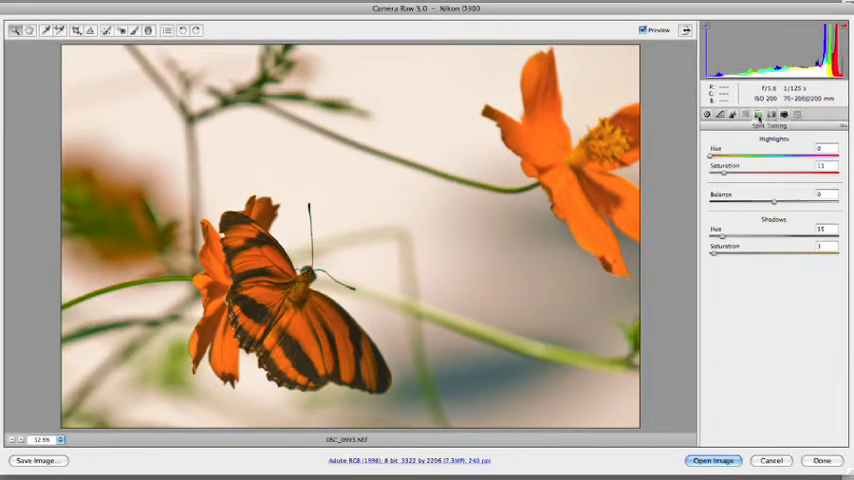
click(771, 114)
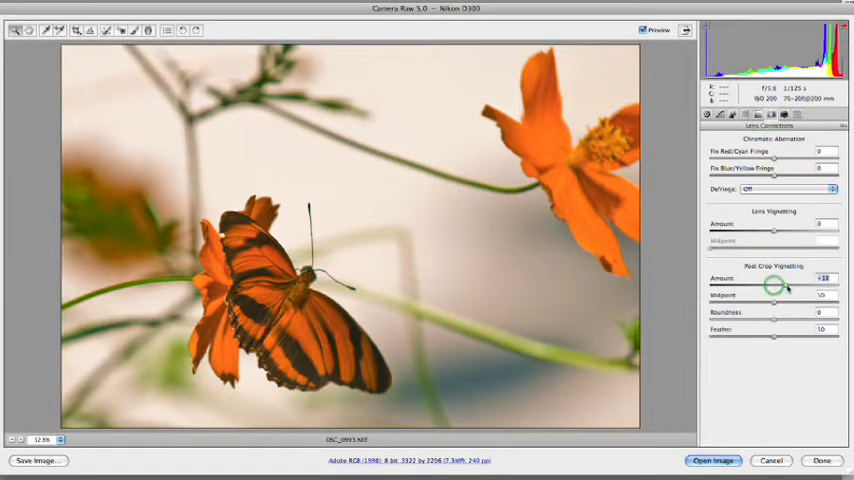
drag(773, 285, 803, 285)
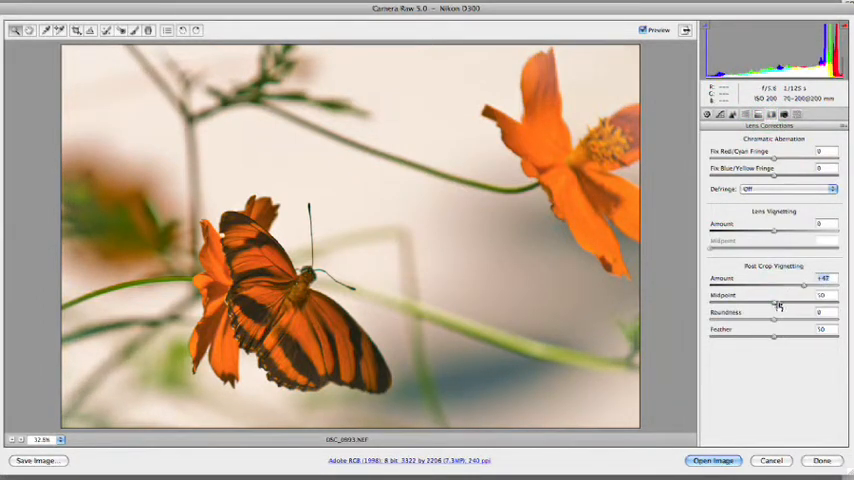
drag(805, 287, 785, 287)
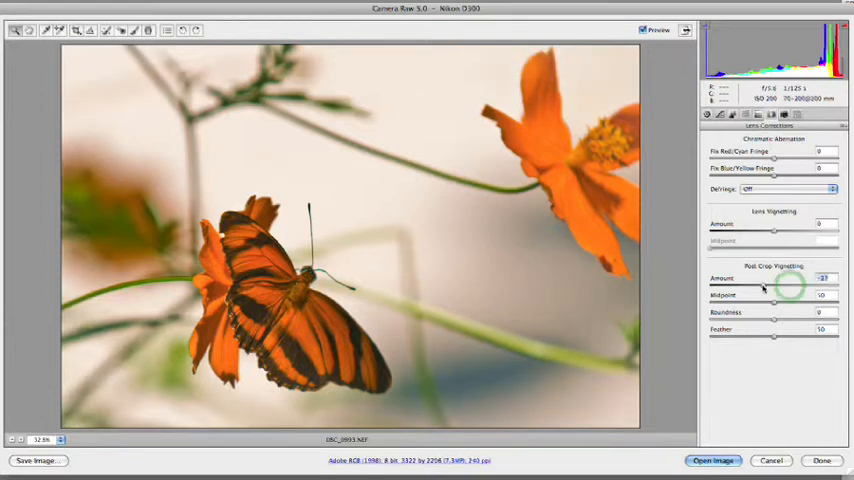
drag(790, 286, 745, 286)
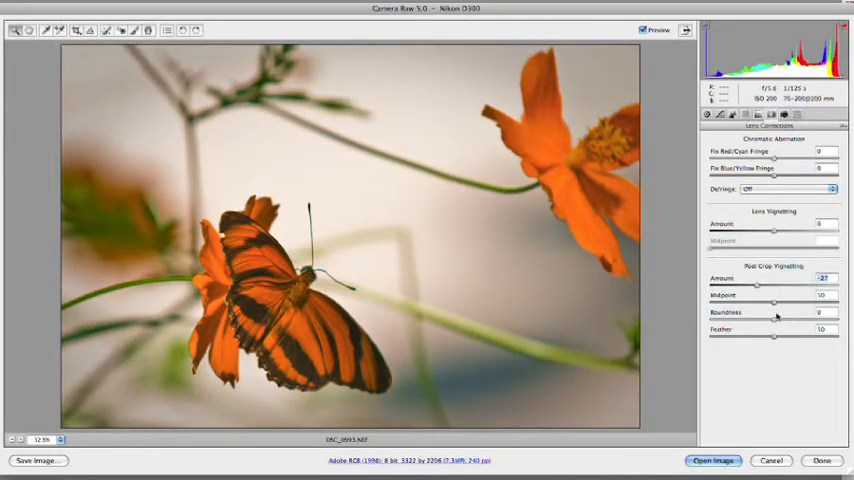
drag(776, 319, 800, 319)
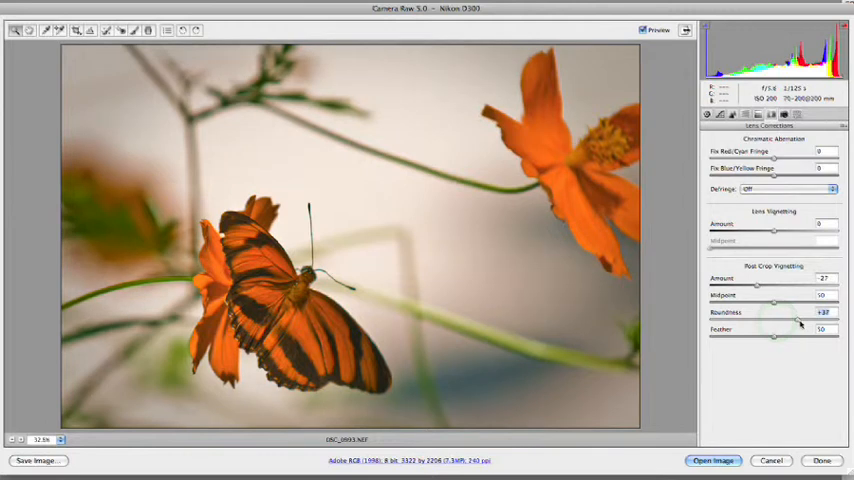